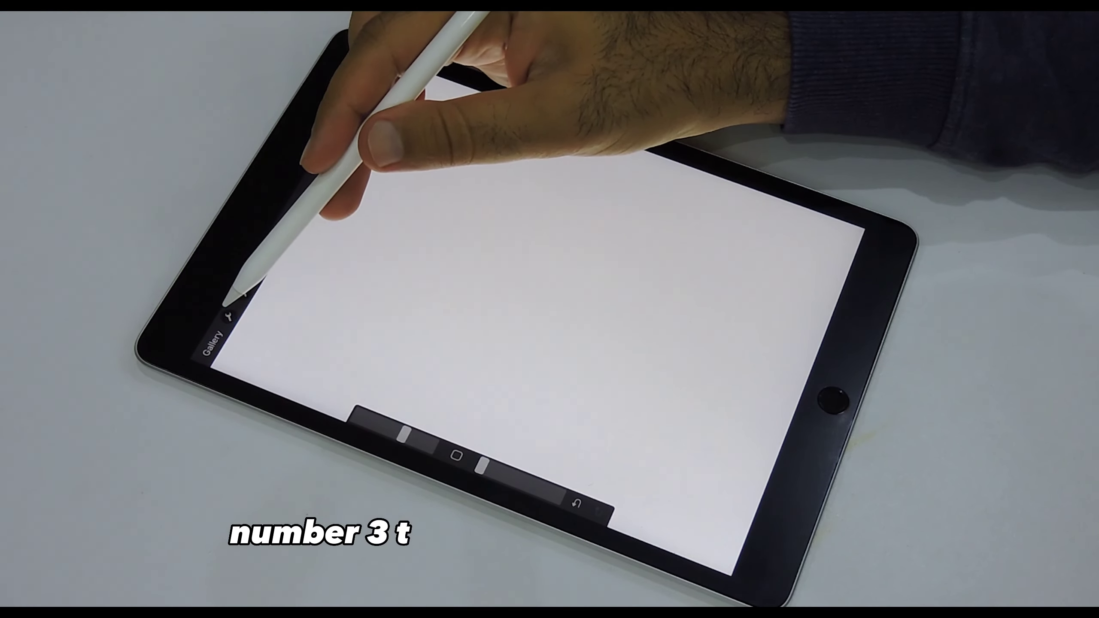
Step: Turn on the Drawing Guide from the Canvas actions menu
{"action": "left_click", "coordinate": [231, 314]}
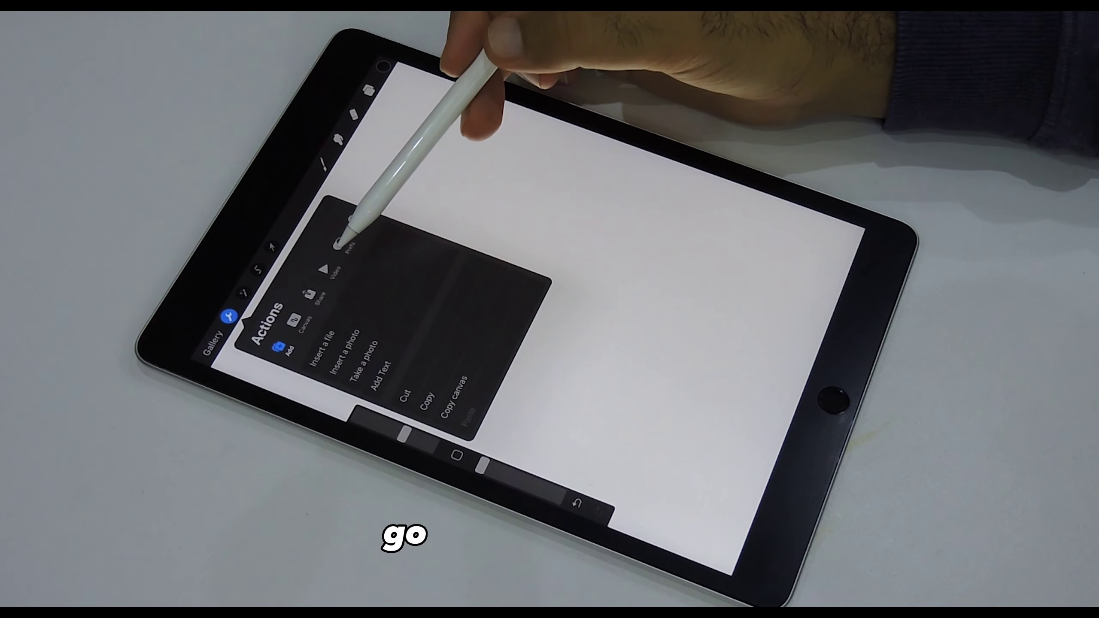
{"action": "left_click", "coordinate": [303, 326]}
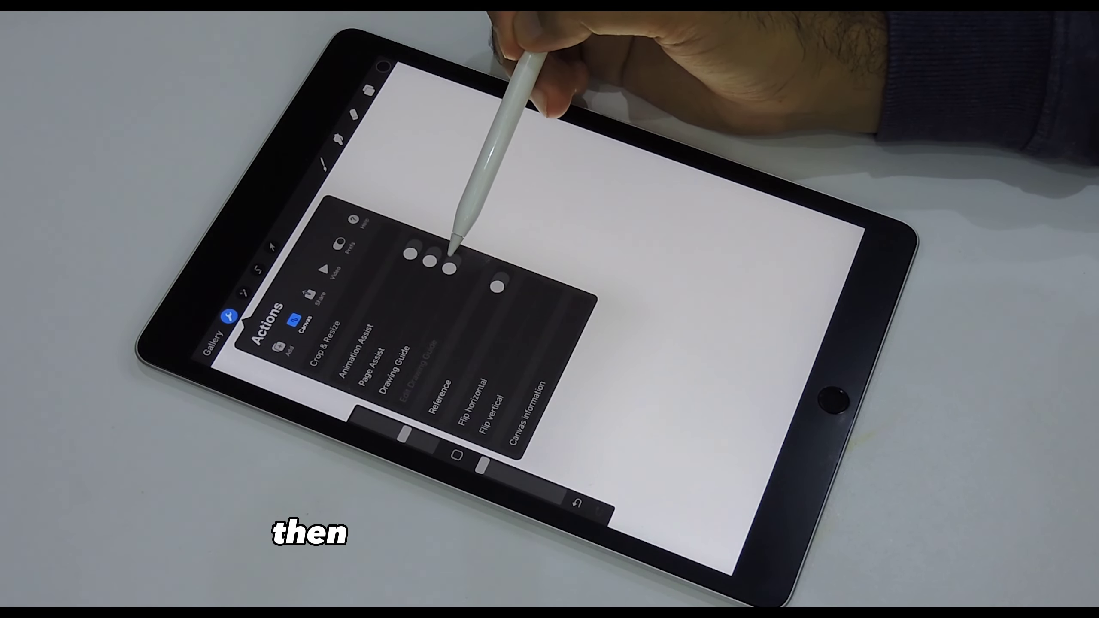
{"action": "left_click", "coordinate": [449, 261]}
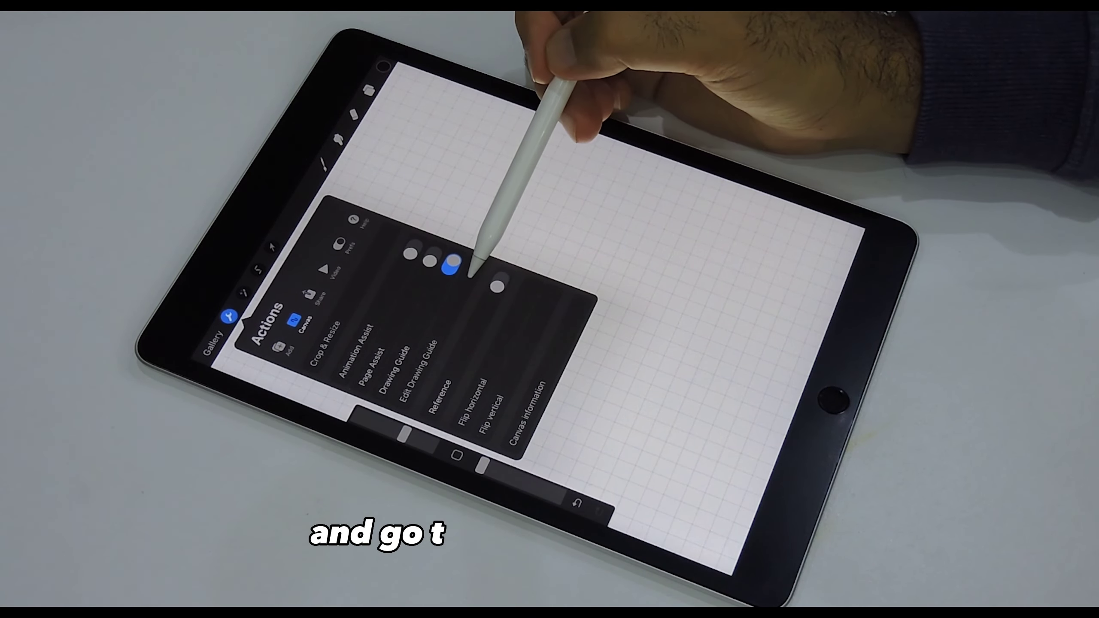
Step: Switch the drawing guide to Symmetry and confirm it
{"action": "left_click", "coordinate": [417, 368]}
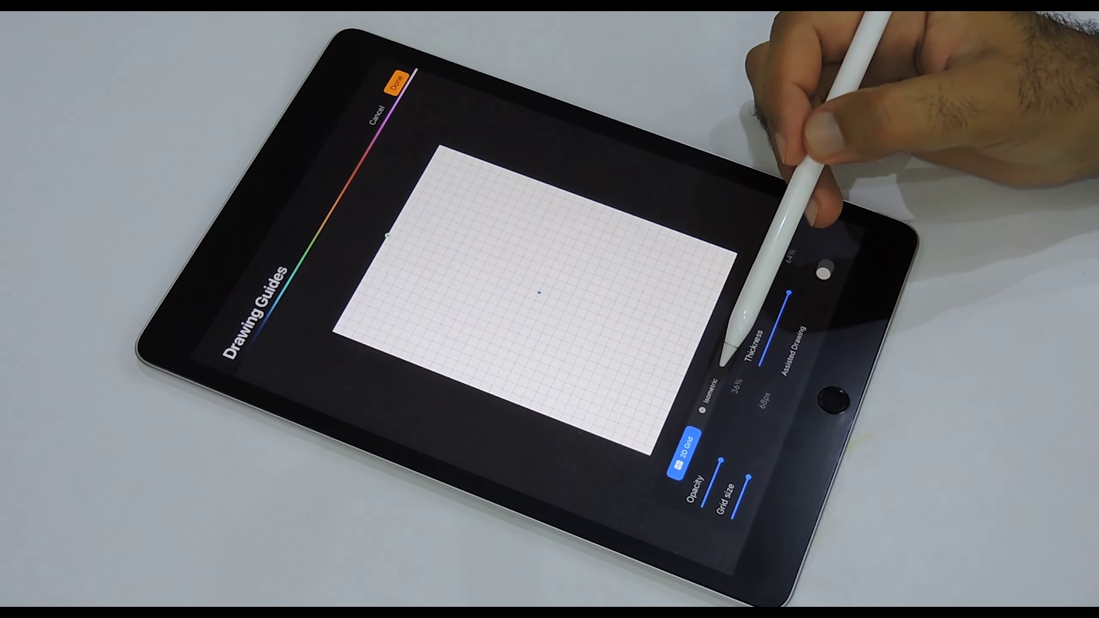
{"action": "left_click", "coordinate": [776, 269]}
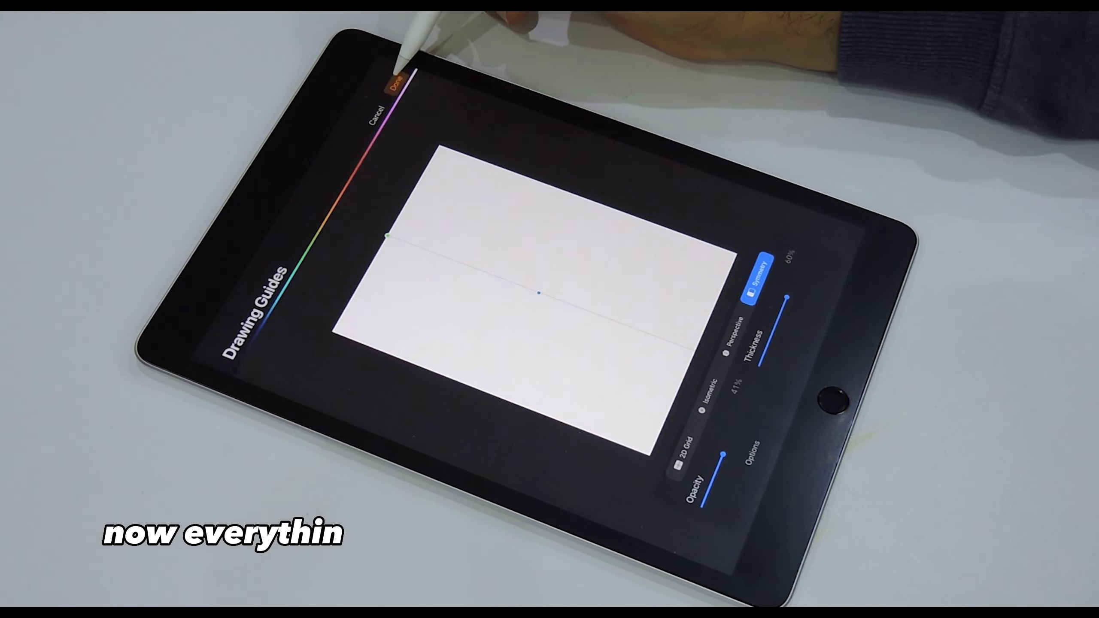
{"action": "left_click", "coordinate": [395, 86]}
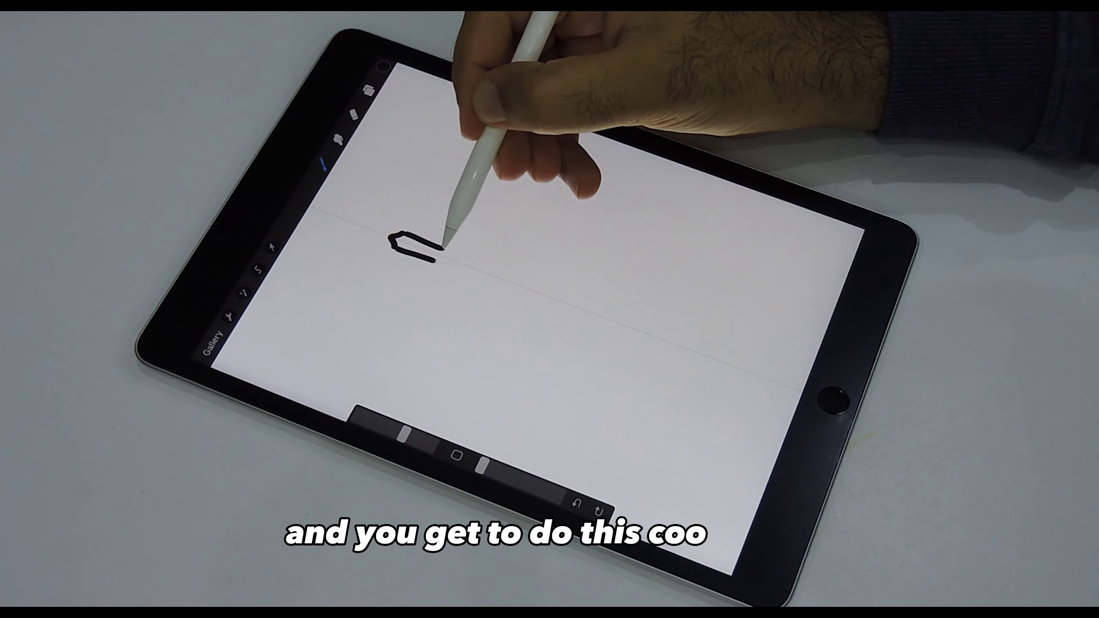
Step: Draw a stroke beside the symmetry line so it mirrors across the canvas
{"action": "left_click_drag", "start_coordinate": [435, 246], "coordinate": [477, 203]}
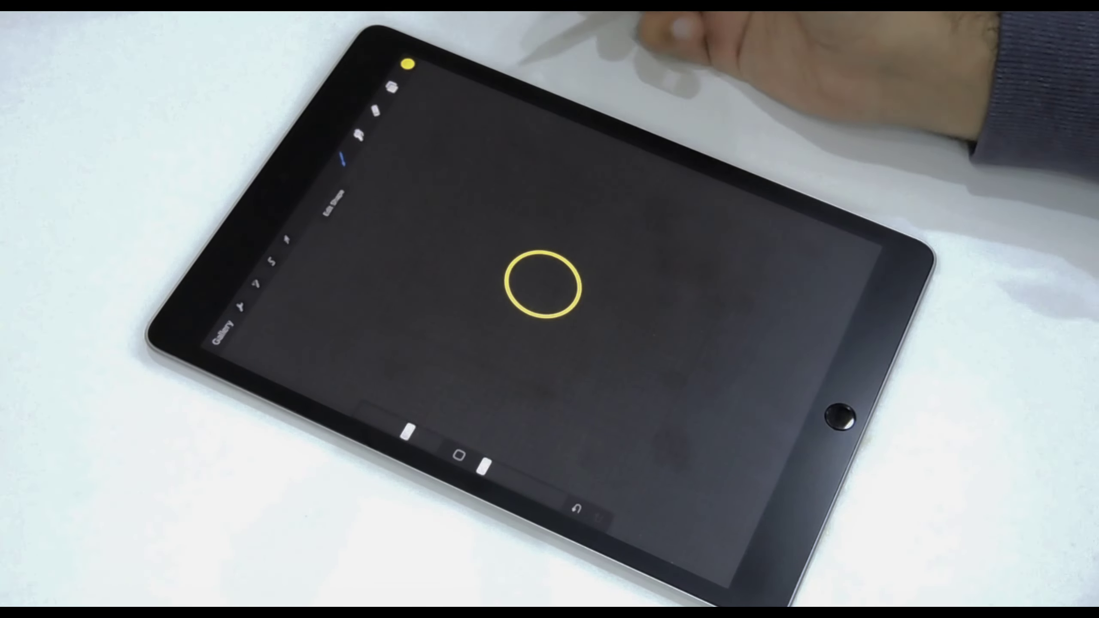
Step: Fill the yellow ring solid and duplicate its layer in the Layers panel
{"action": "left_click", "coordinate": [547, 284]}
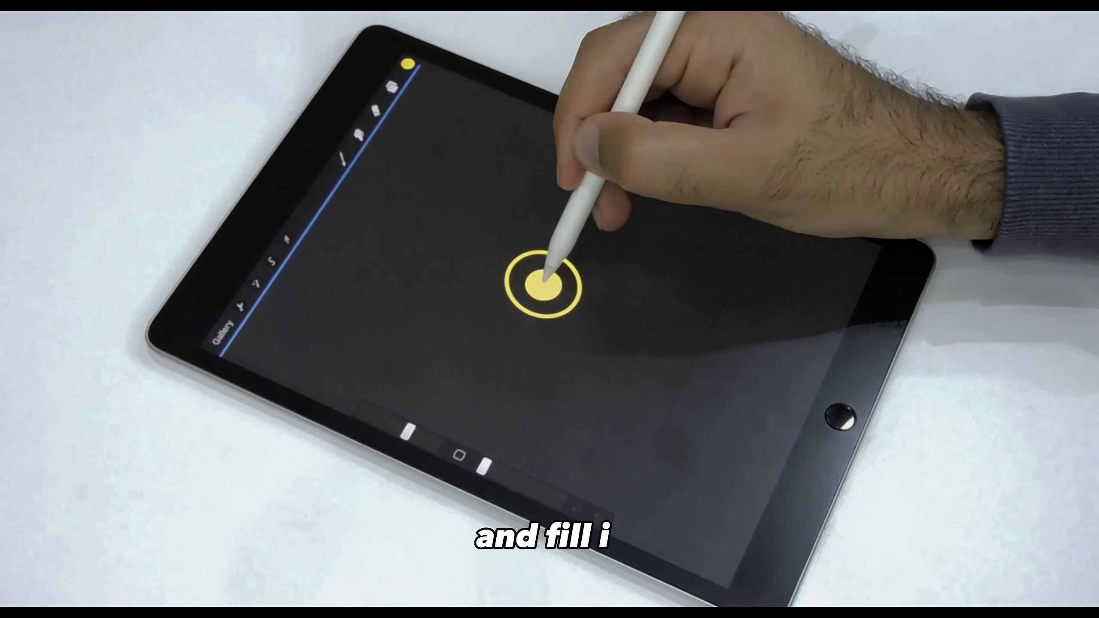
{"action": "left_click", "coordinate": [547, 284]}
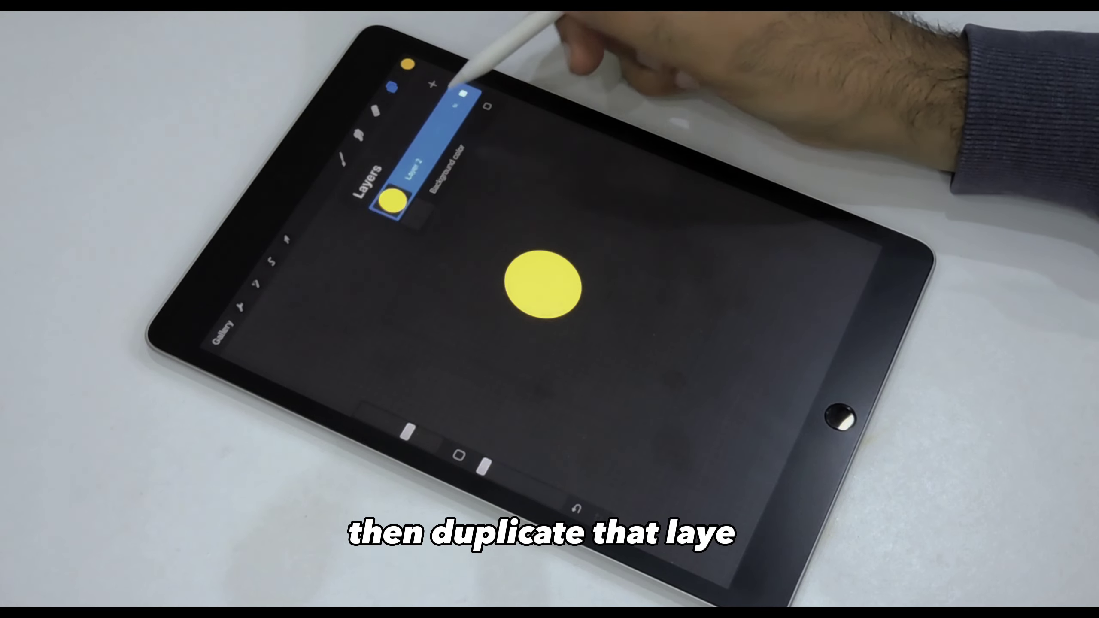
{"action": "left_click", "coordinate": [463, 94]}
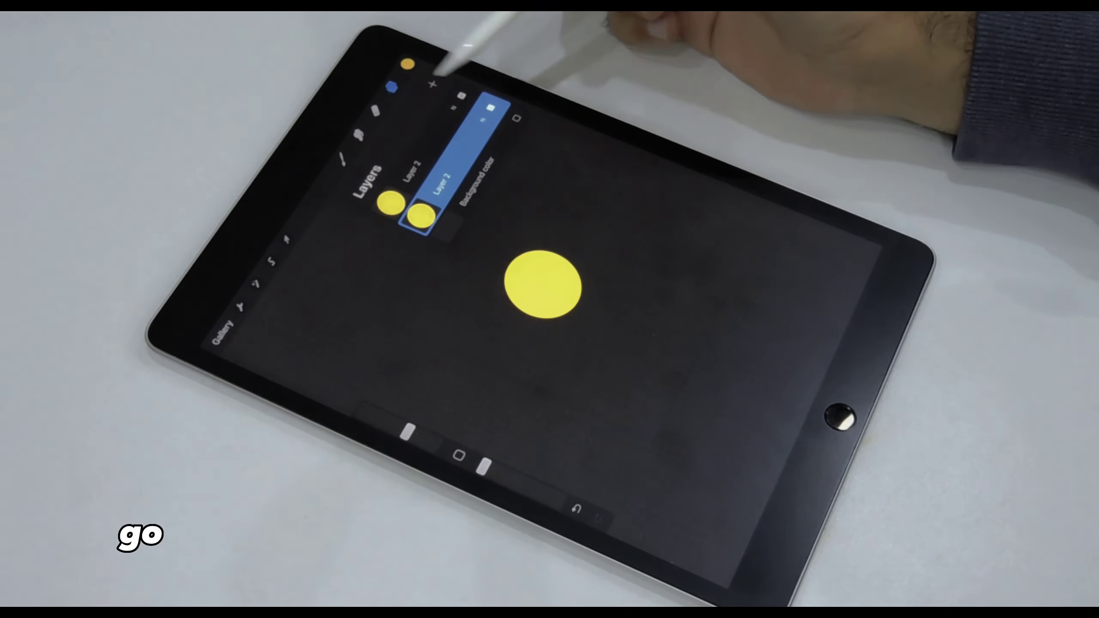
{"action": "left_click", "coordinate": [343, 152]}
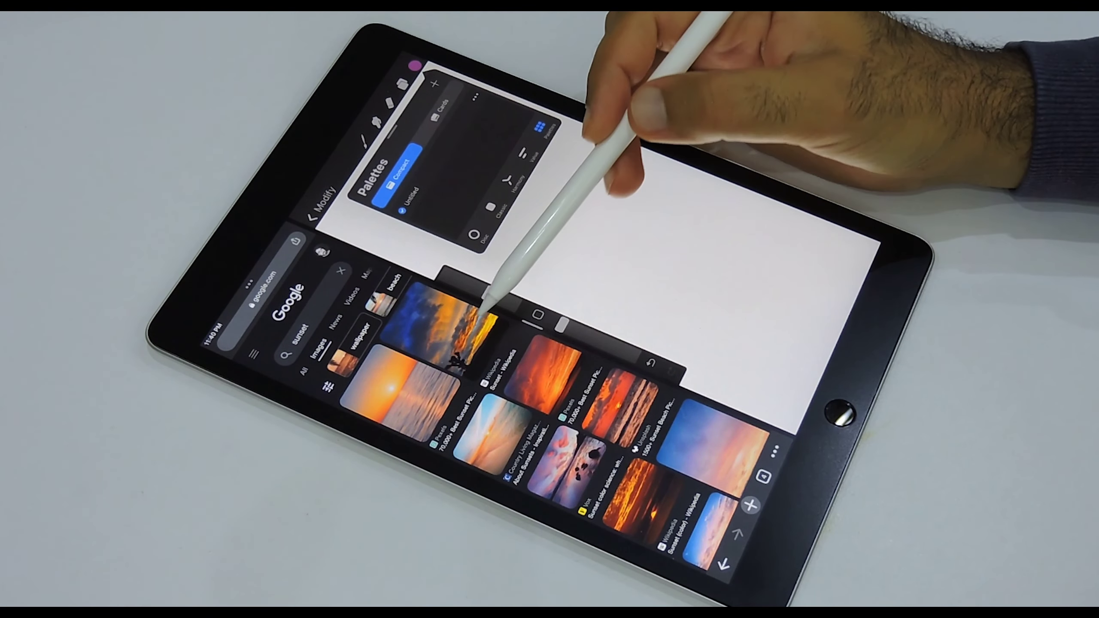
Step: Long-press a sunset photo in the search results to pick it up for dragging
{"action": "left_click", "coordinate": [448, 315]}
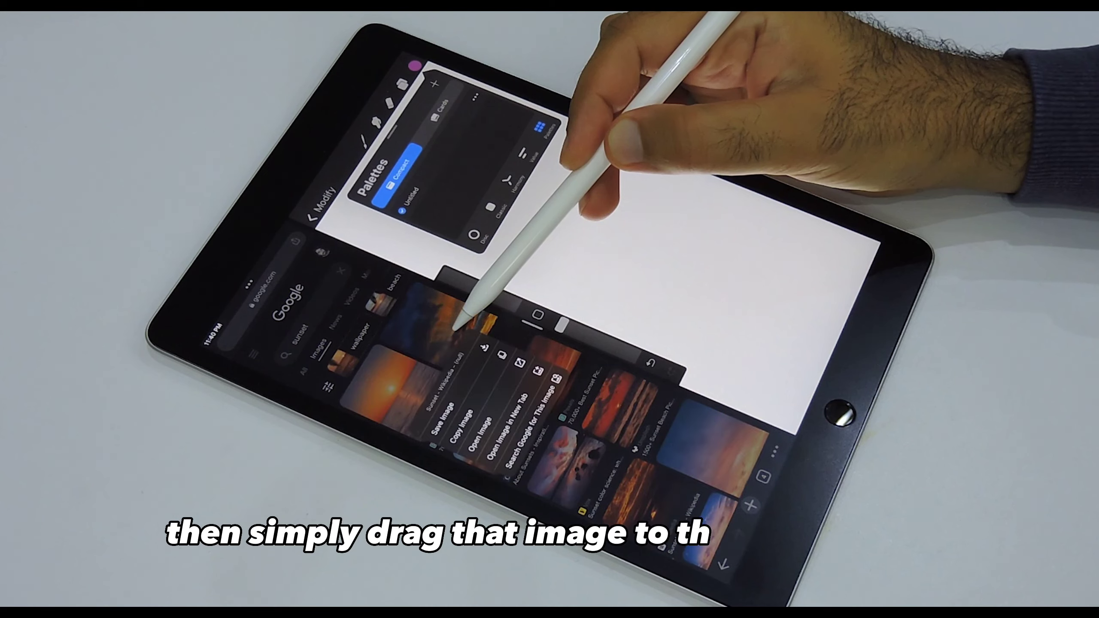